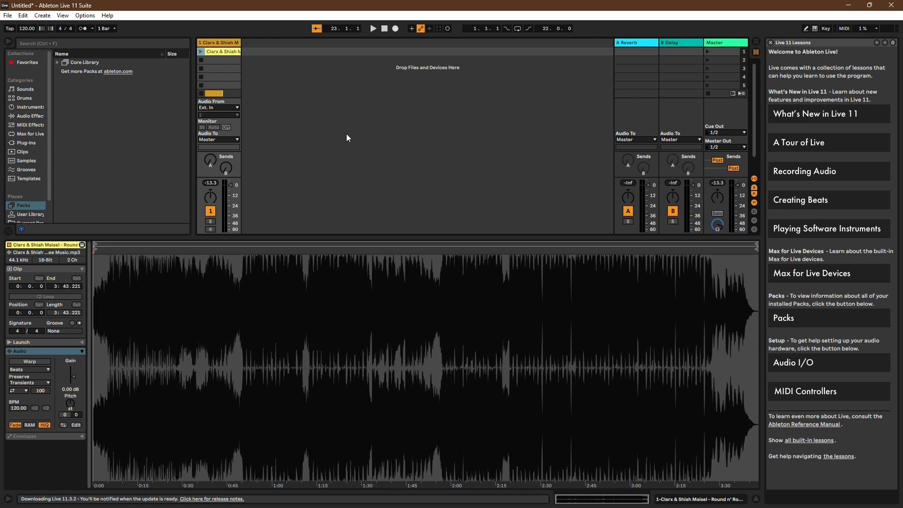
{"action": "mouse_move", "coordinate": [288, 158]}
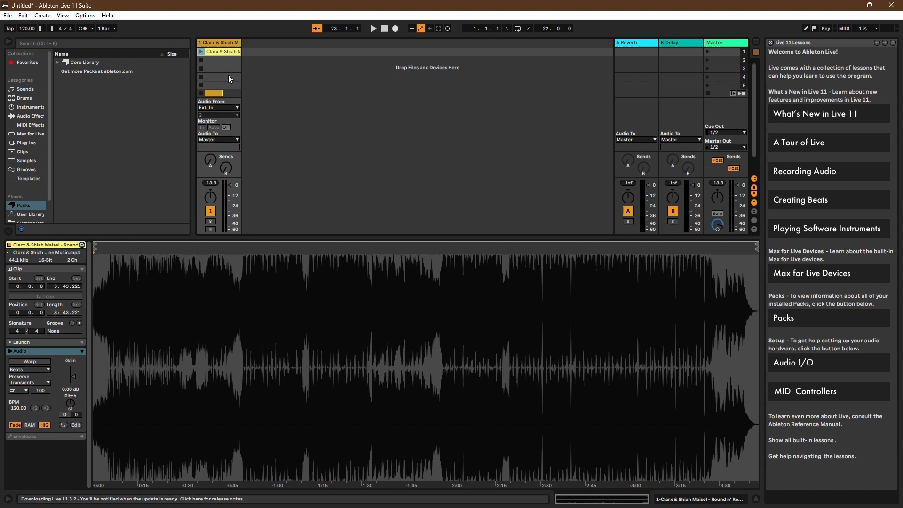
{"action": "mouse_move", "coordinate": [279, 313]}
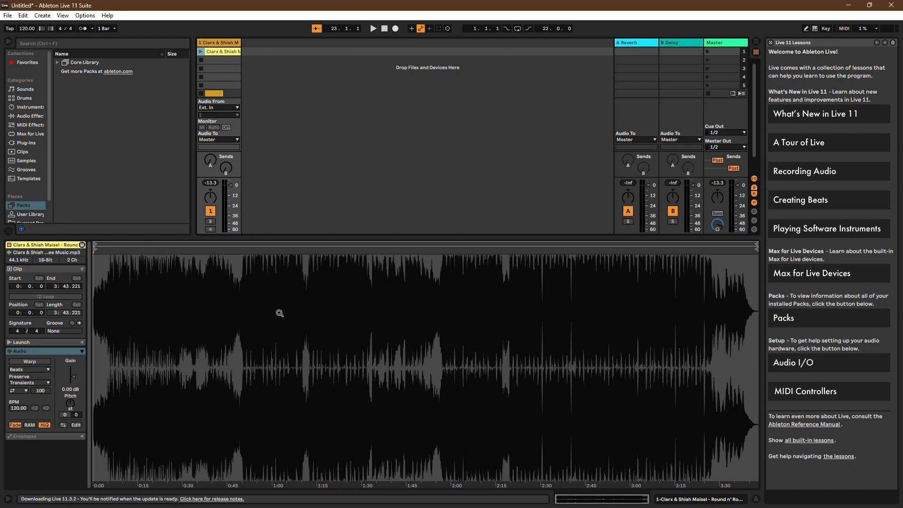
{"action": "mouse_move", "coordinate": [318, 276]}
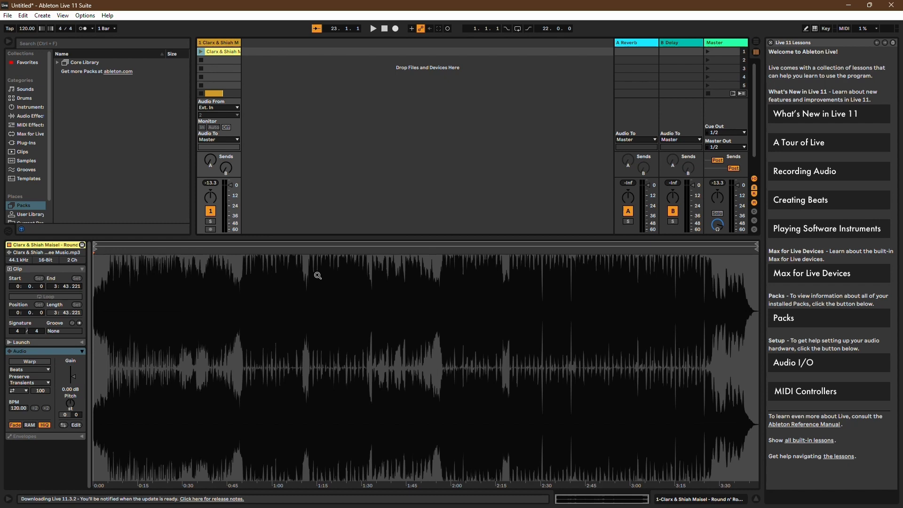
{"action": "mouse_move", "coordinate": [241, 69]}
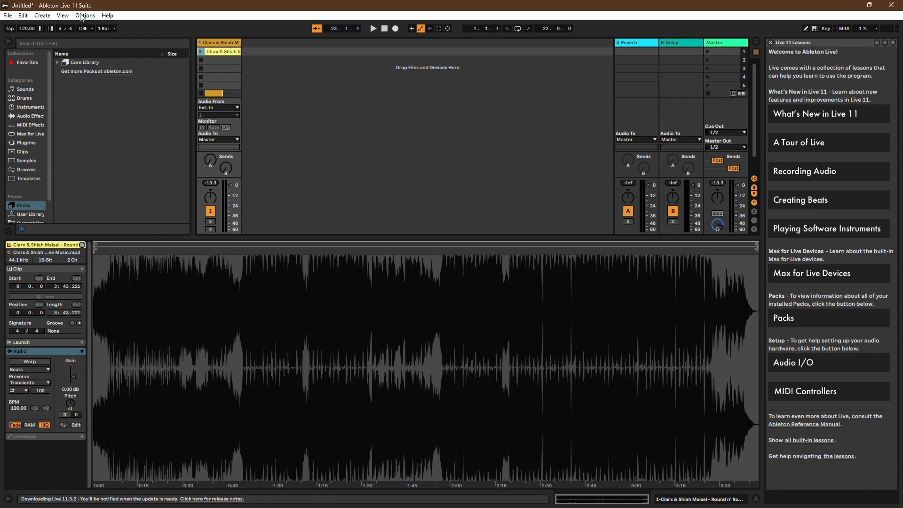
- In Preferences' Record/Warp/Launch settings, toggle Create Fades on Clip Edges off and back On
{"action": "left_click", "coordinate": [84, 15]}
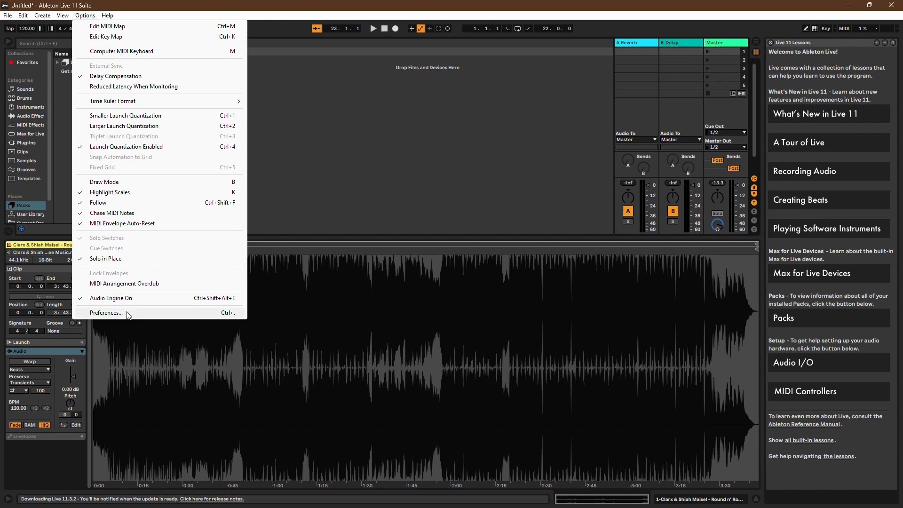
{"action": "left_click", "coordinate": [106, 312]}
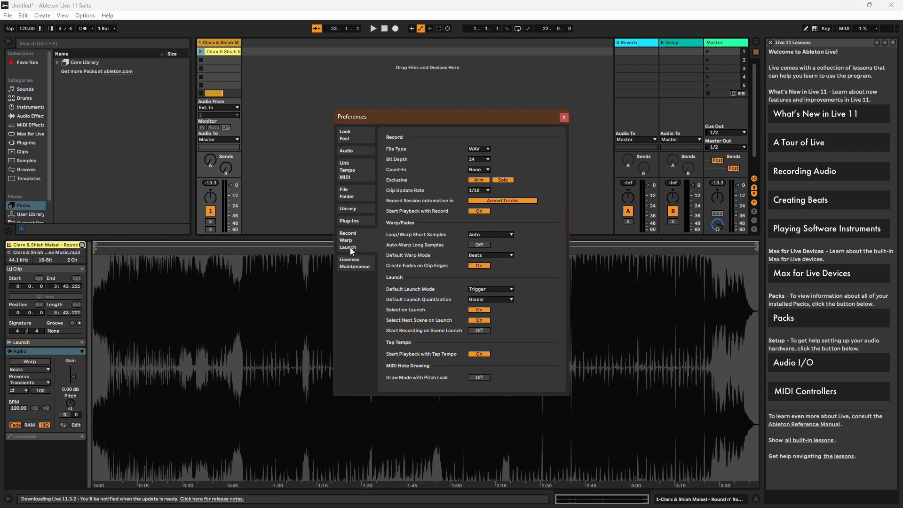
{"action": "mouse_move", "coordinate": [364, 246]}
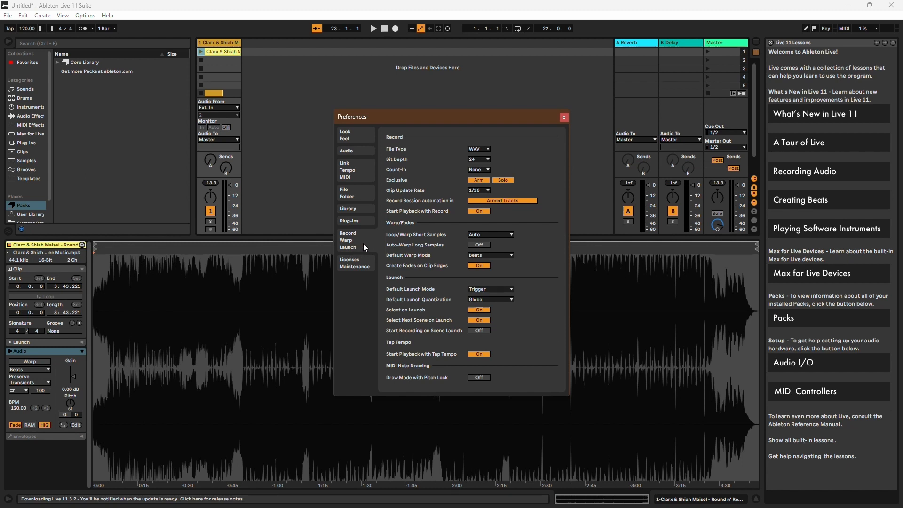
{"action": "mouse_move", "coordinate": [499, 275]}
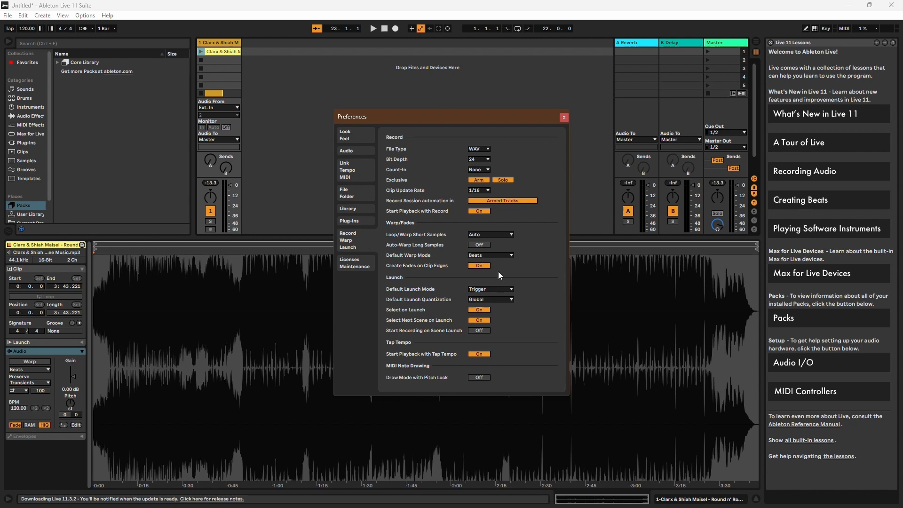
{"action": "left_click", "coordinate": [479, 265]}
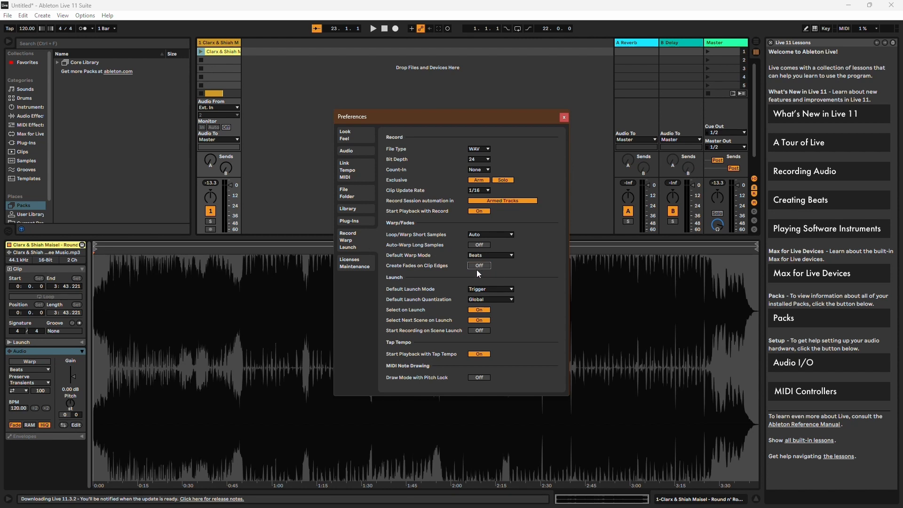
{"action": "left_click", "coordinate": [479, 265]}
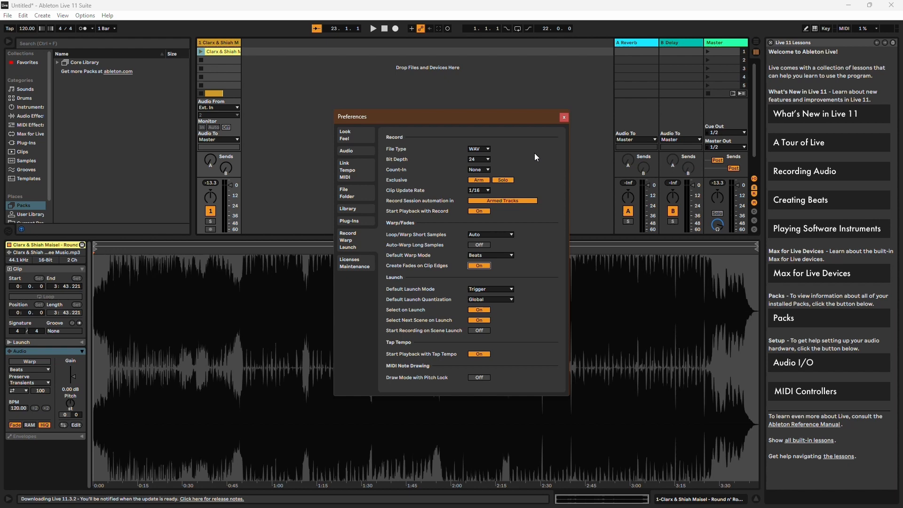
- Close Preferences and select the audio clip in Arrangement View to reveal its fade-in and fade-out curves
{"action": "left_click", "coordinate": [564, 117]}
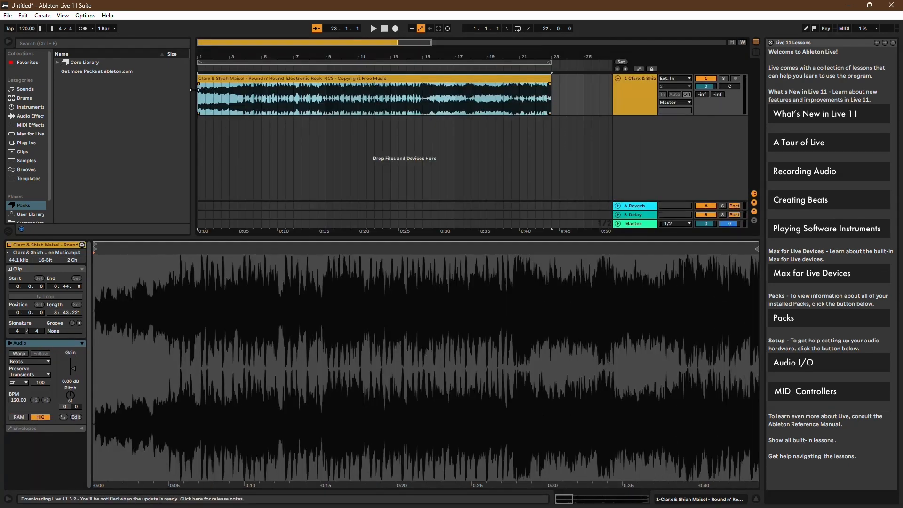
{"action": "left_click", "coordinate": [213, 96]}
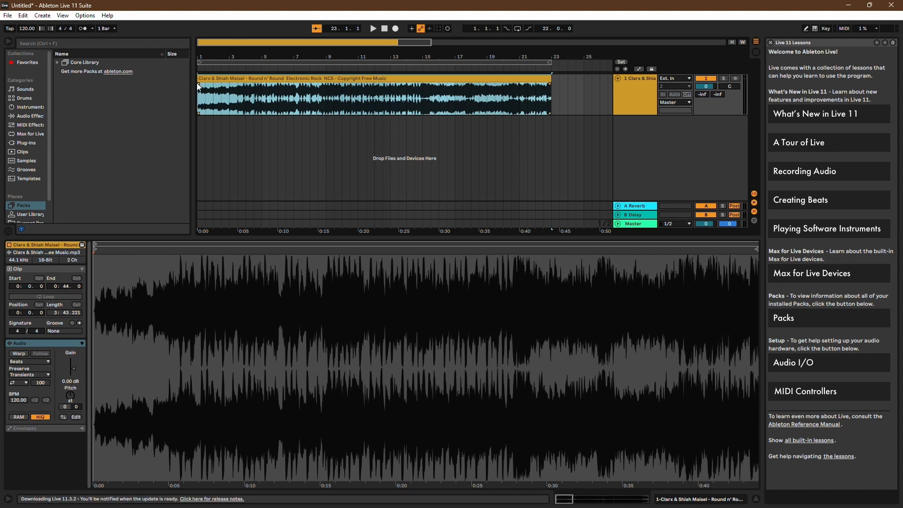
{"action": "left_click", "coordinate": [211, 87]}
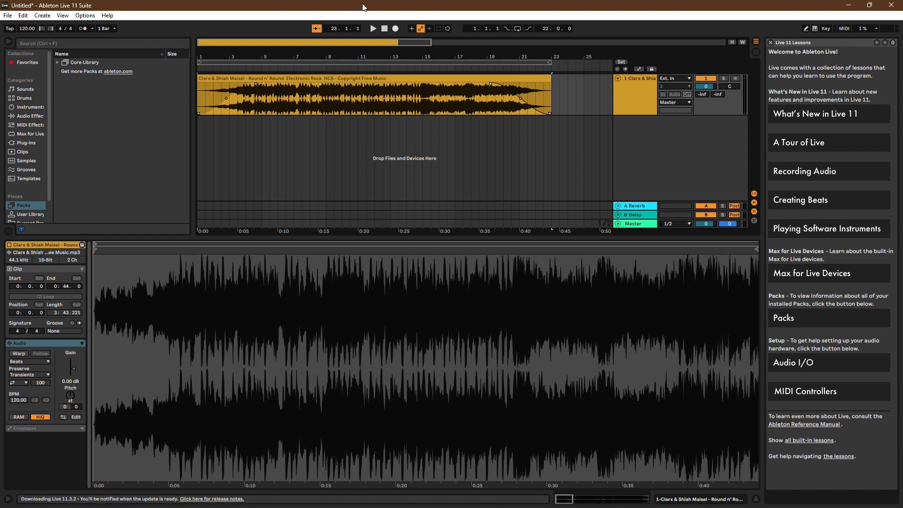
- Start playback of the arrangement from the transport's Play button to hear the faded clip
{"action": "left_click", "coordinate": [373, 28]}
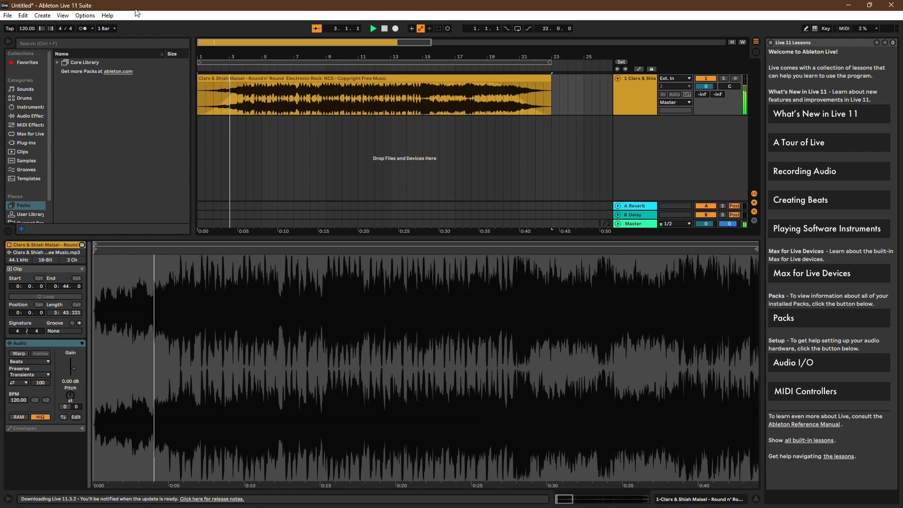
{"action": "left_click", "coordinate": [372, 29]}
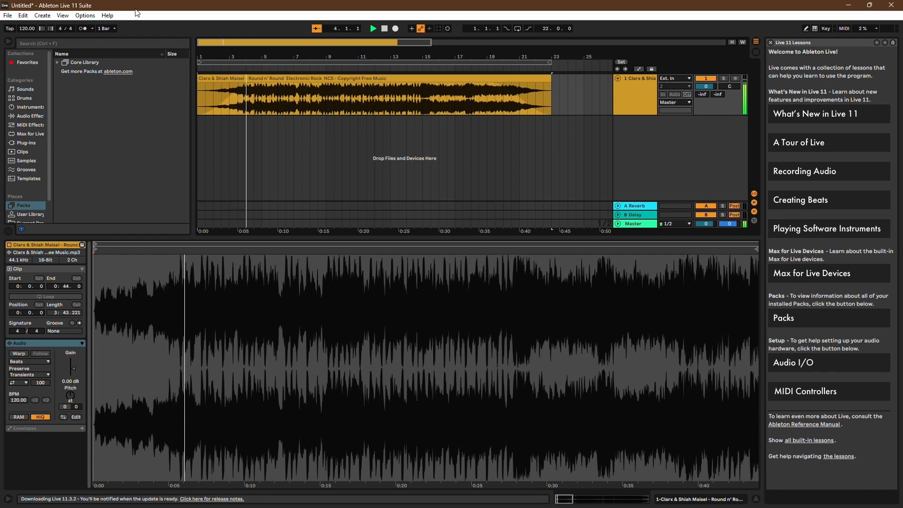